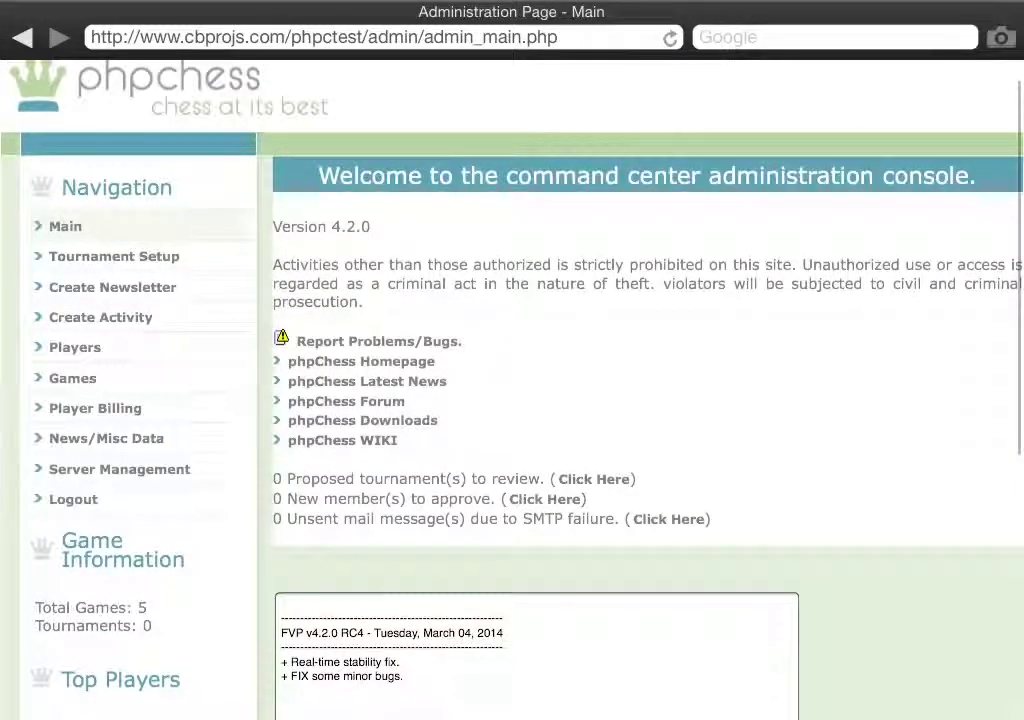
Create tournament Test2 as a two-player Duel with the comment Trial.
scroll("down", 3)
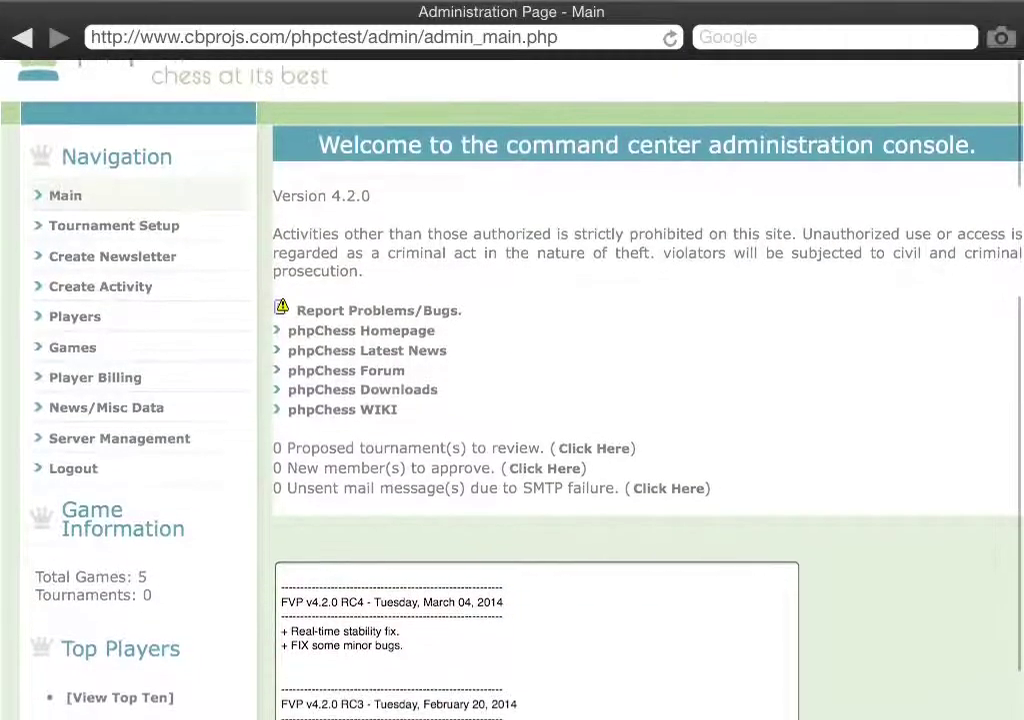
scroll("down", 3)
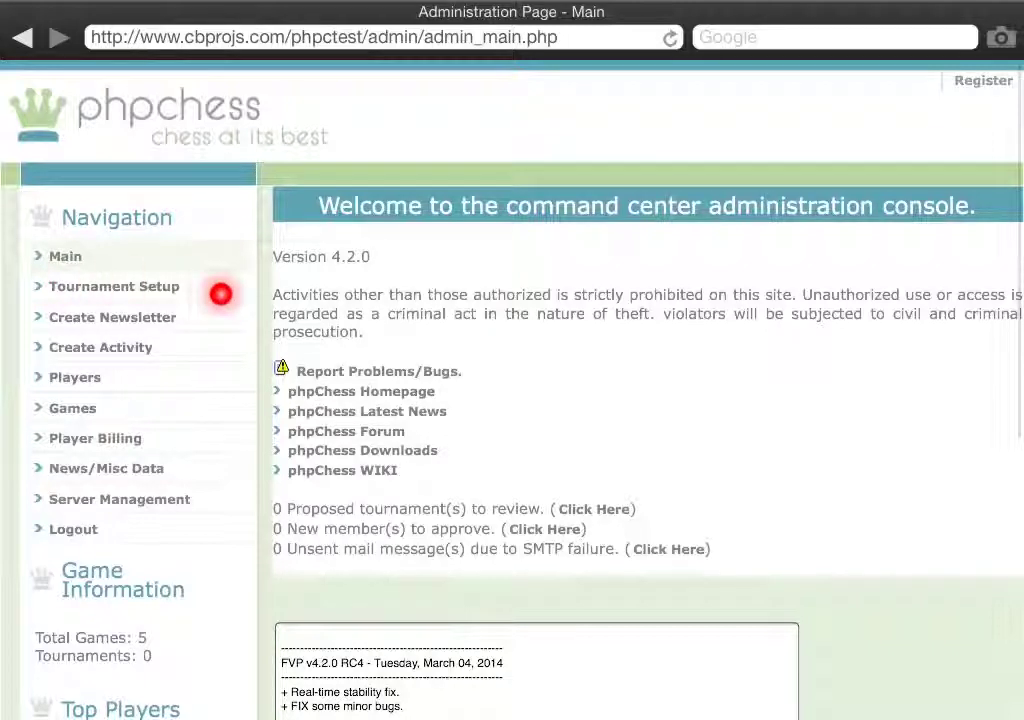
mouse_move(208, 328)
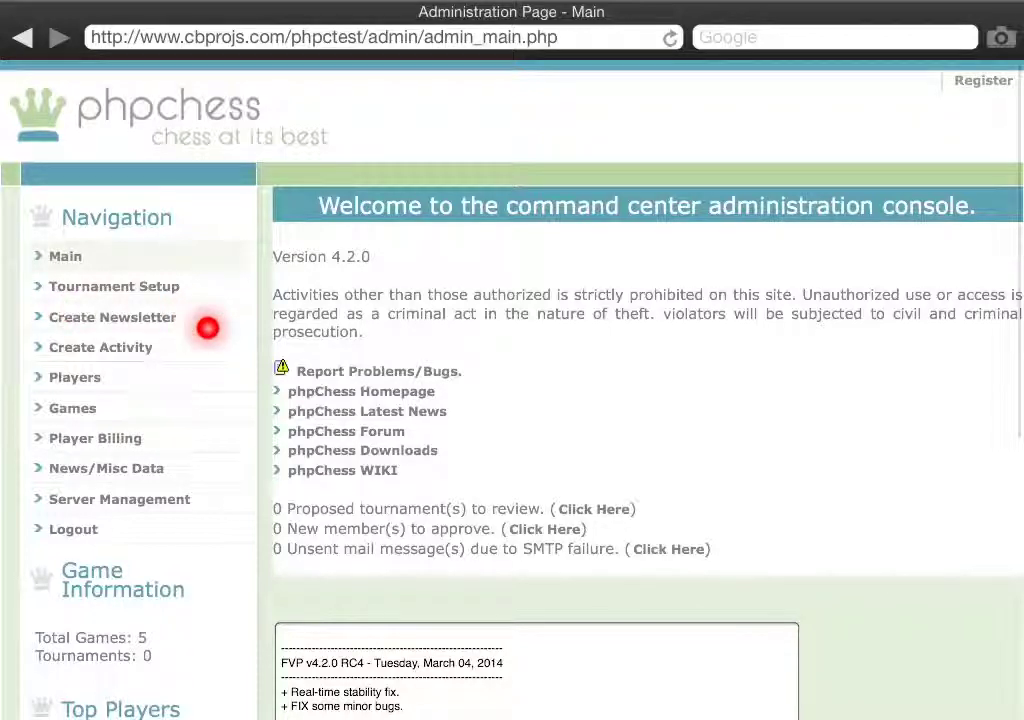
mouse_move(168, 336)
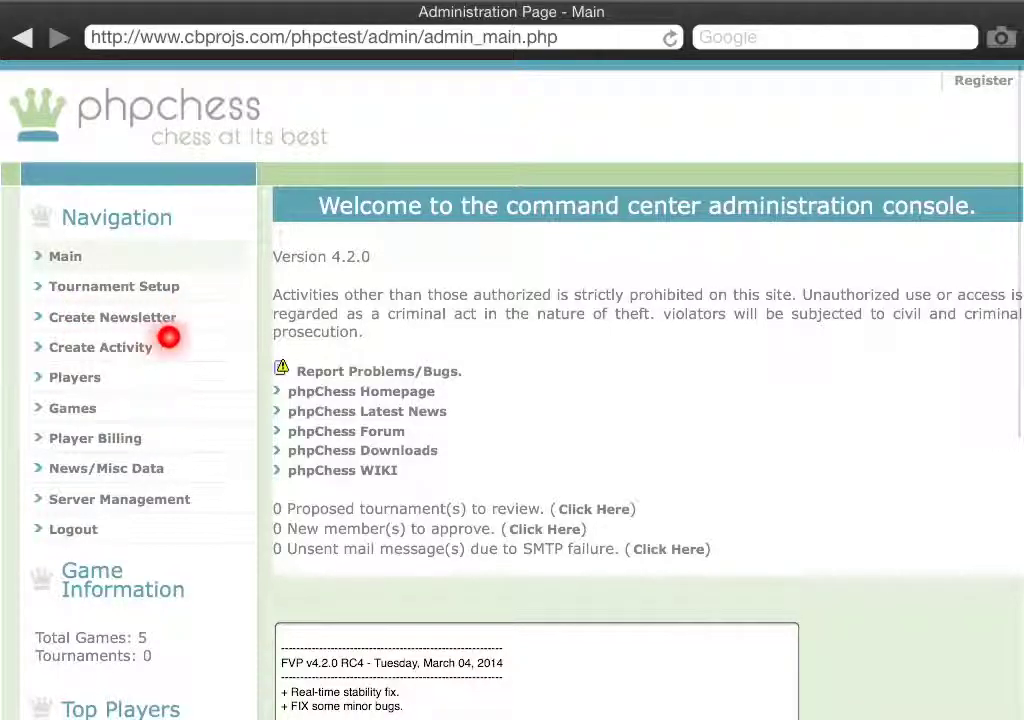
mouse_move(156, 408)
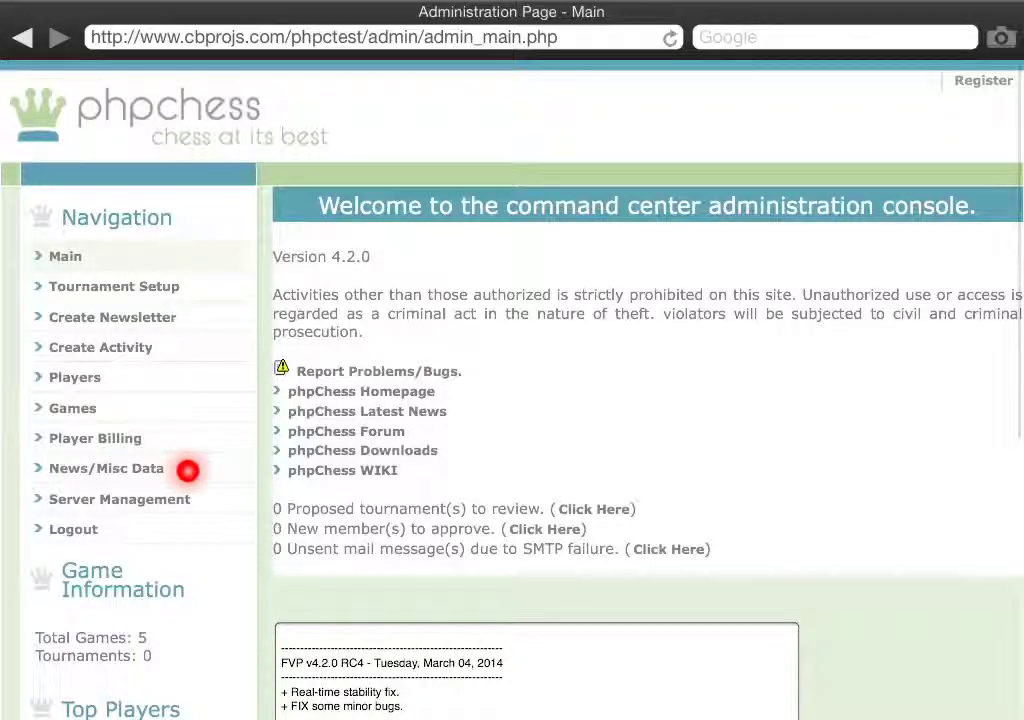
mouse_move(204, 504)
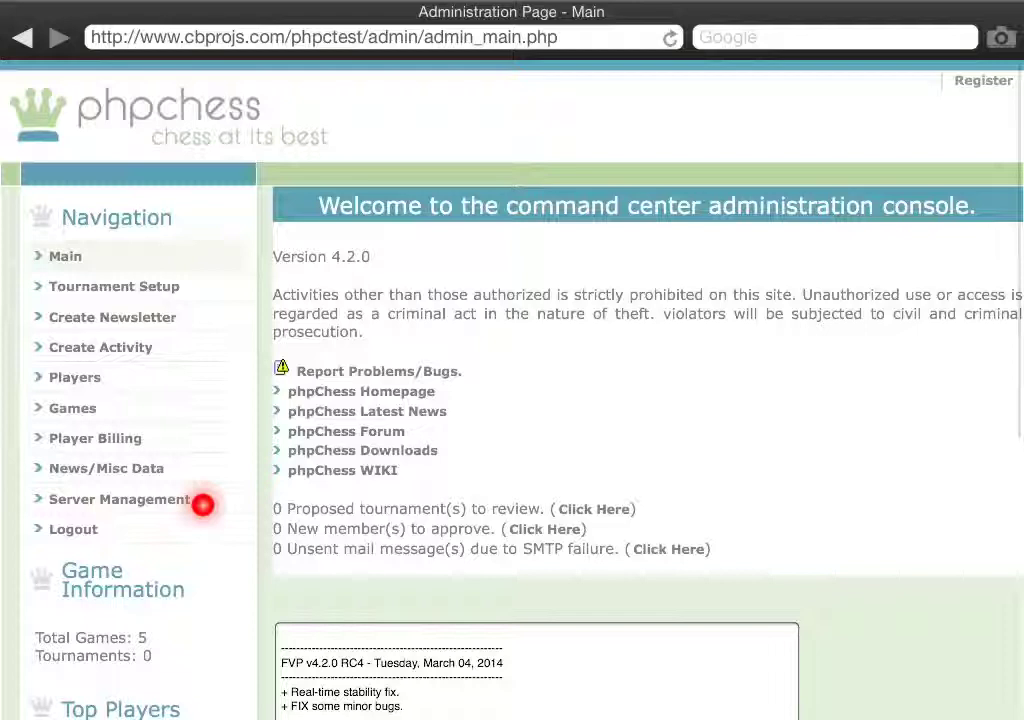
mouse_move(90, 288)
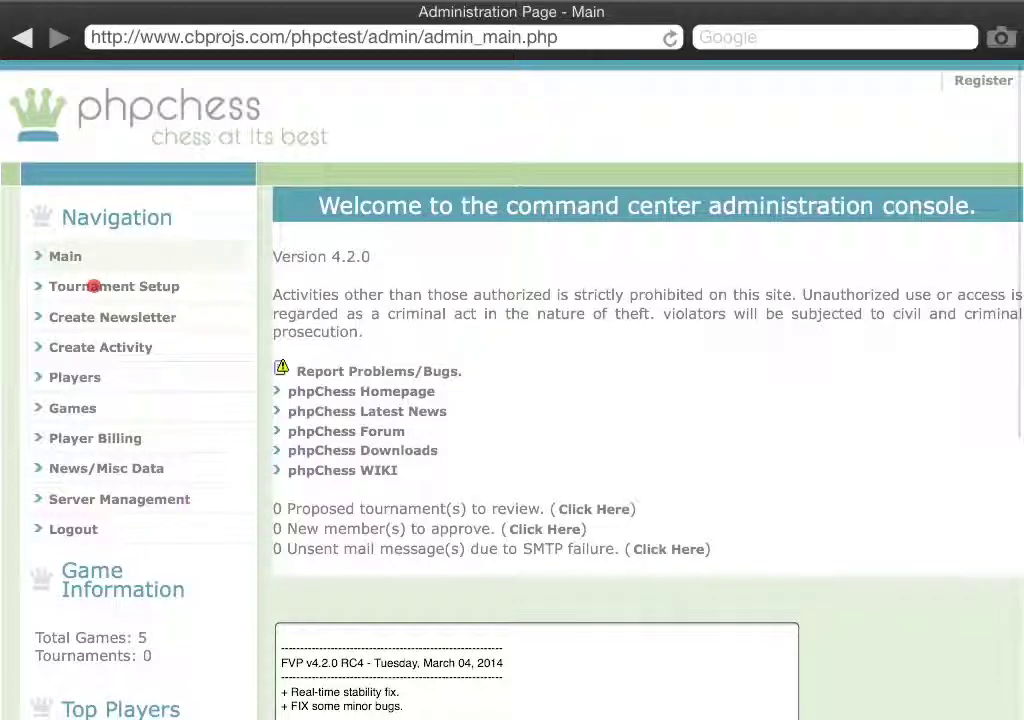
left_click(114, 286)
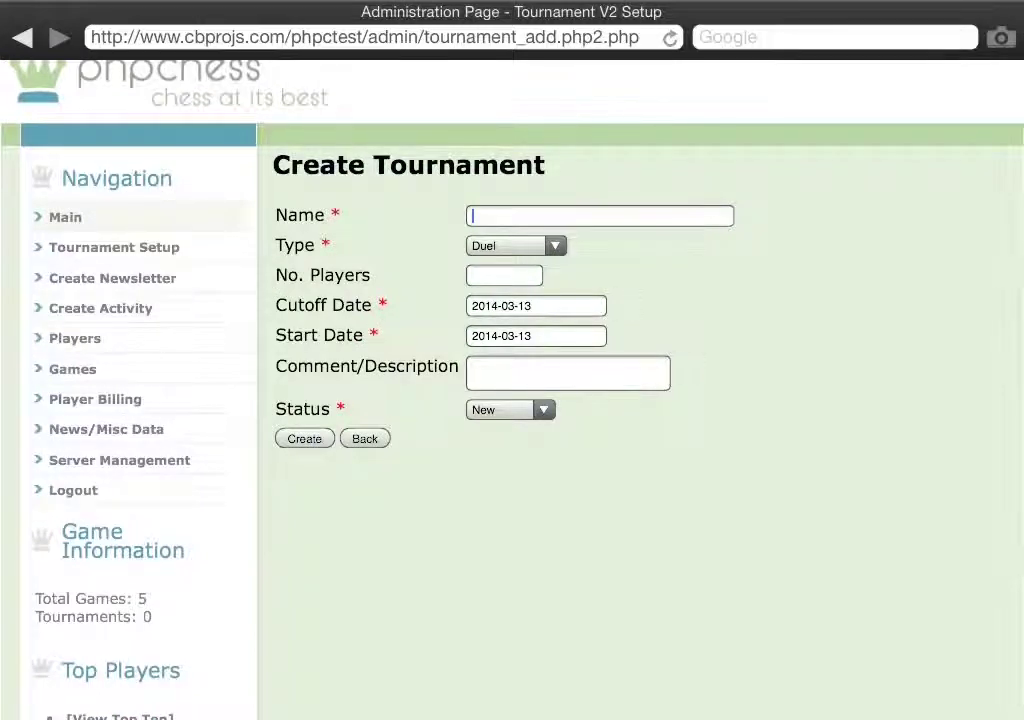
type("Test2")
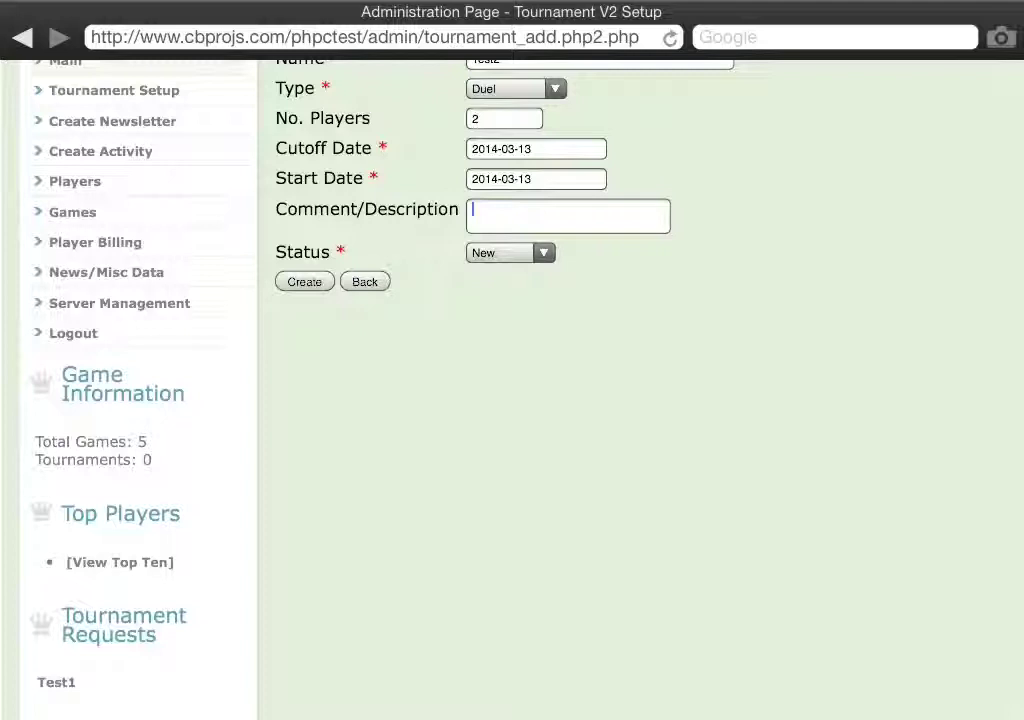
left_click(304, 280)
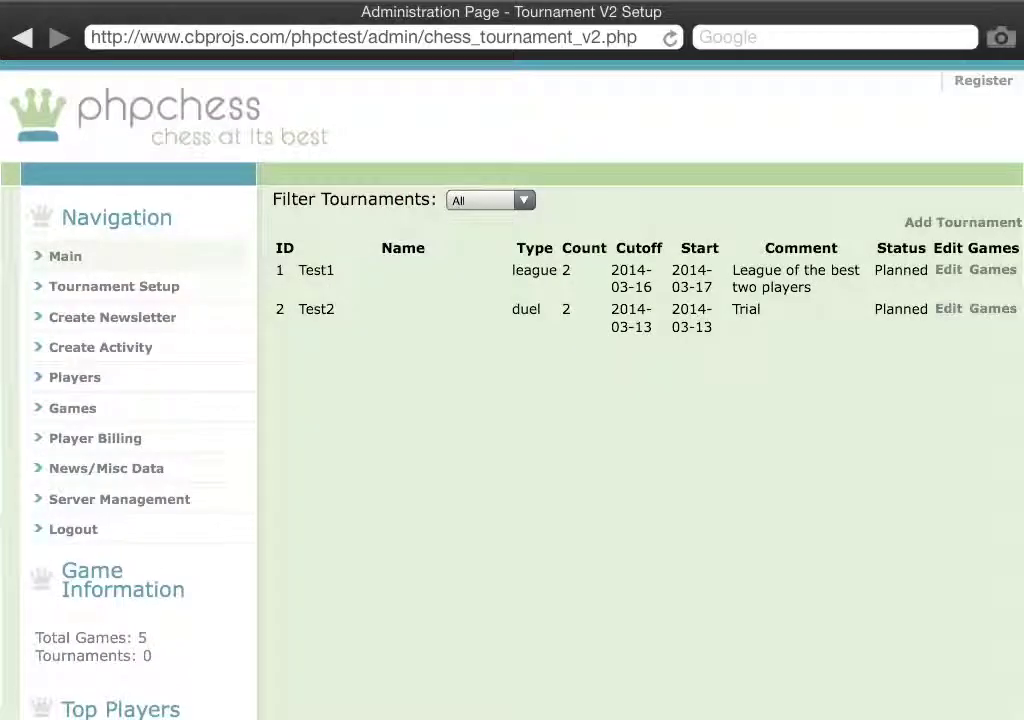
Add two blitz games to Test2: test1 vs test2, then the pairing with colours reversed.
left_click(992, 308)
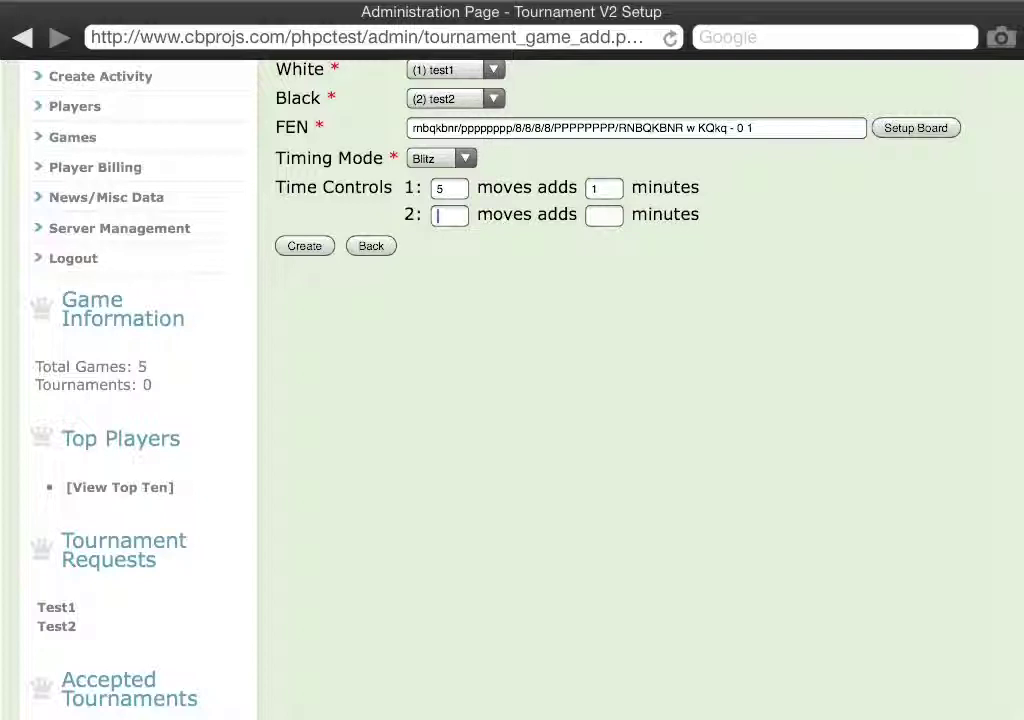
left_click(304, 244)
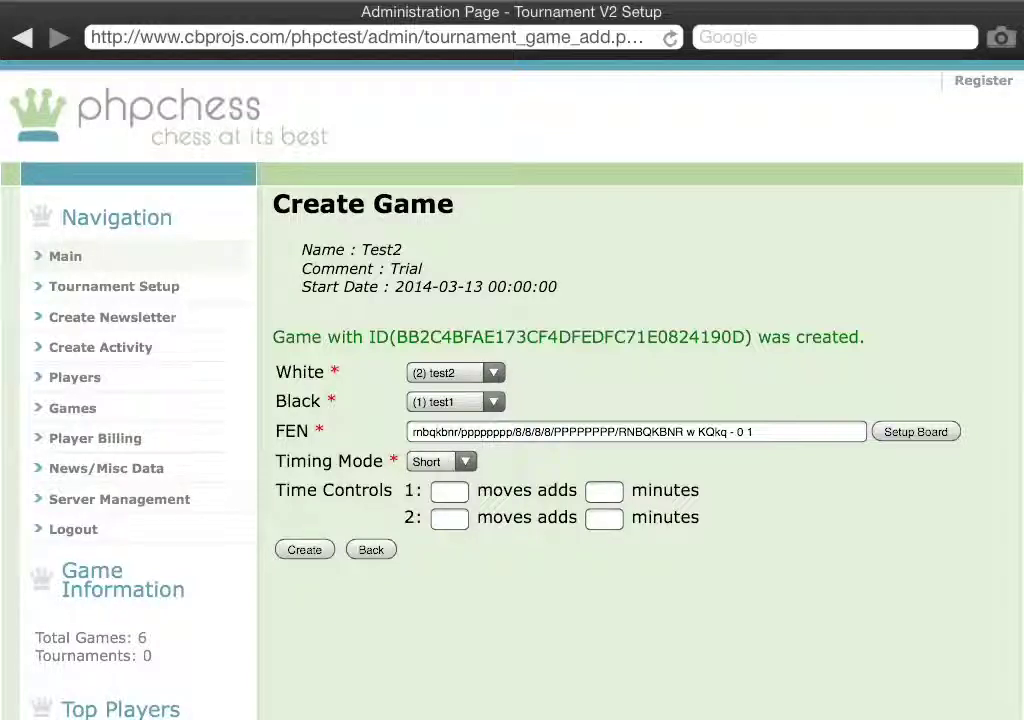
left_click(304, 548)
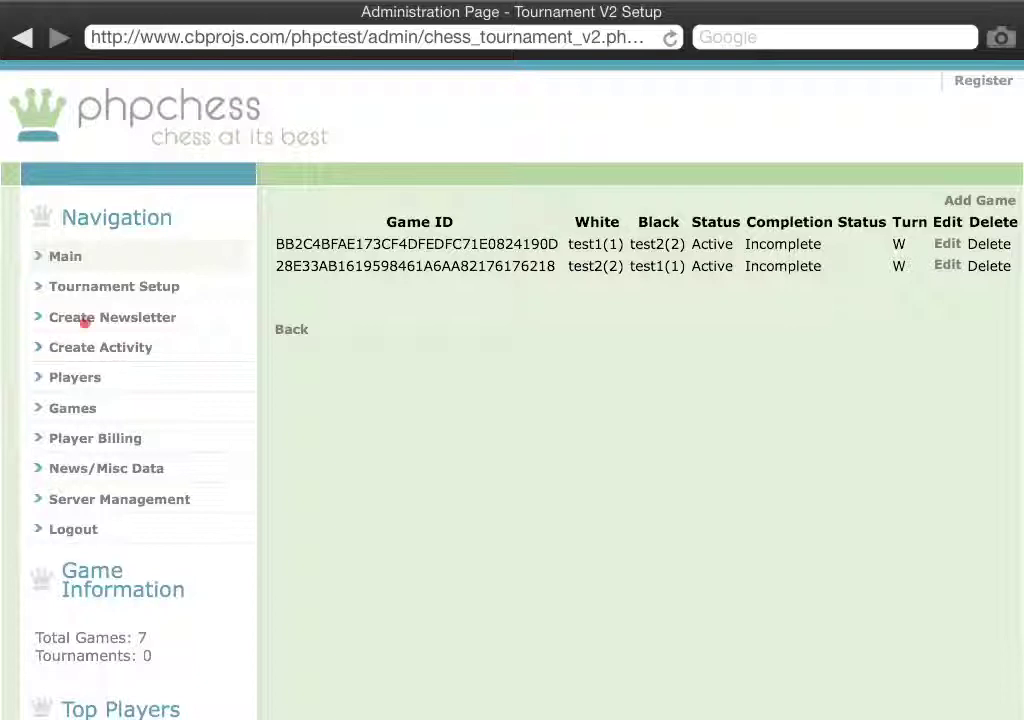
Move from the Test2 game list to the newsletter composer.
left_click(112, 316)
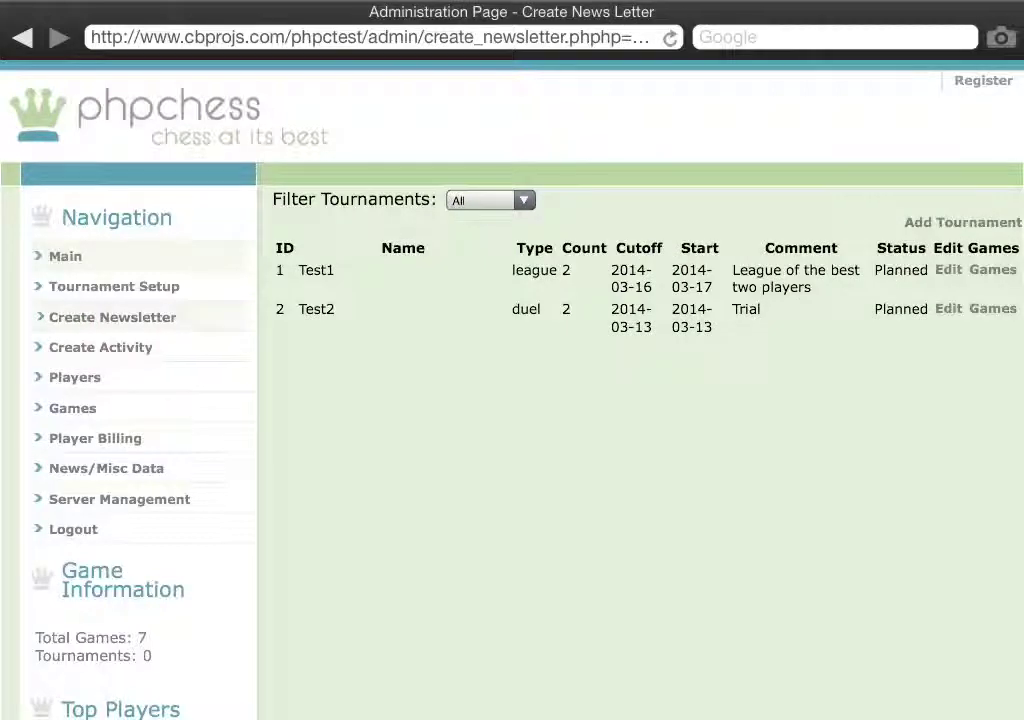
Write the newsletter 'Test' announcing the tournament between test player 1 and test player 2.
left_click(112, 316)
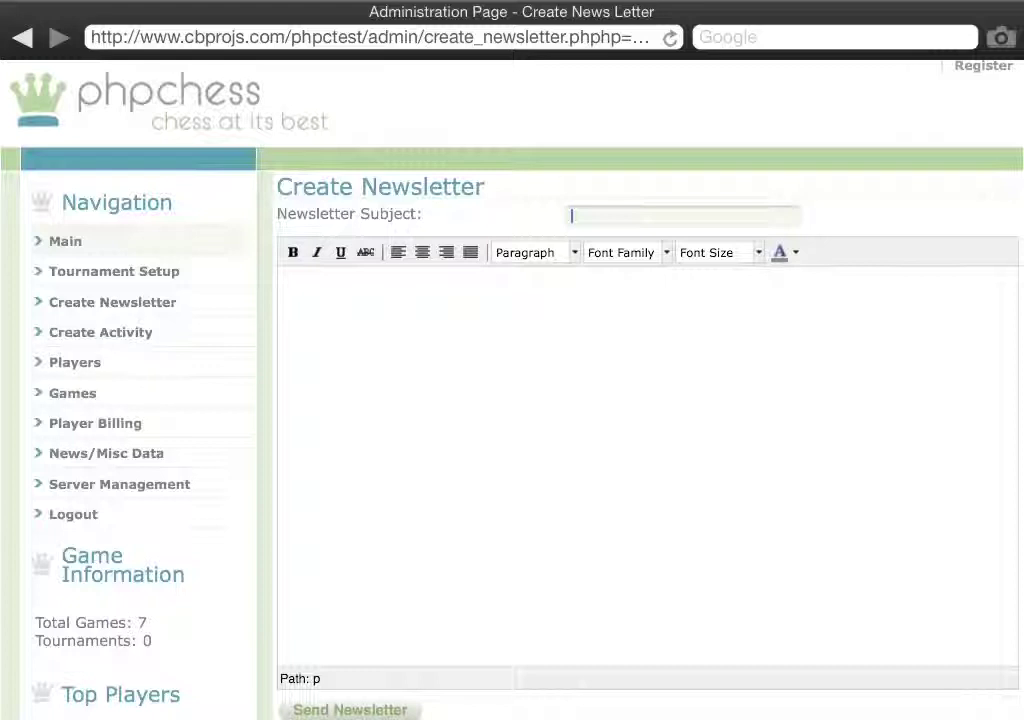
scroll("down", 3)
type("Test")
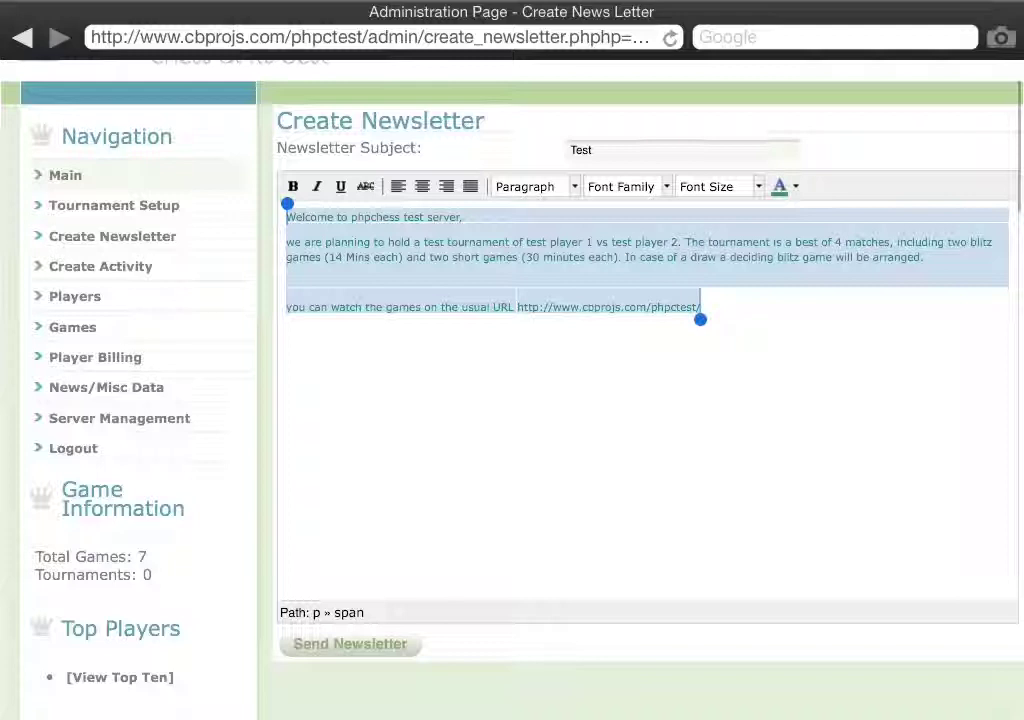
left_click(712, 186)
type("phpchess")
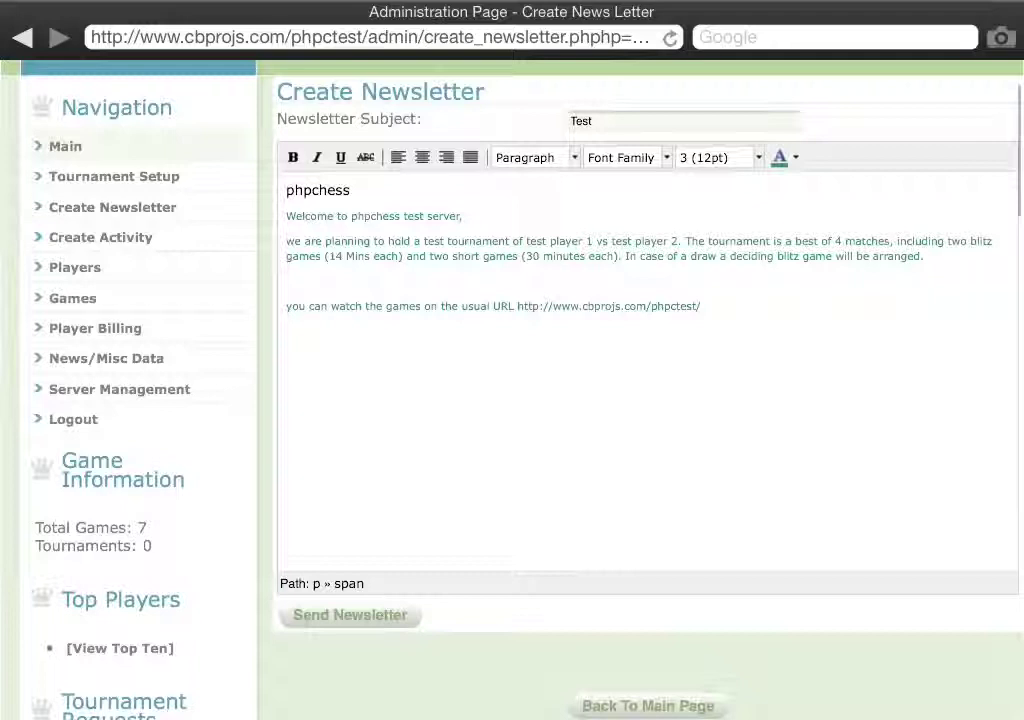
left_click(100, 236)
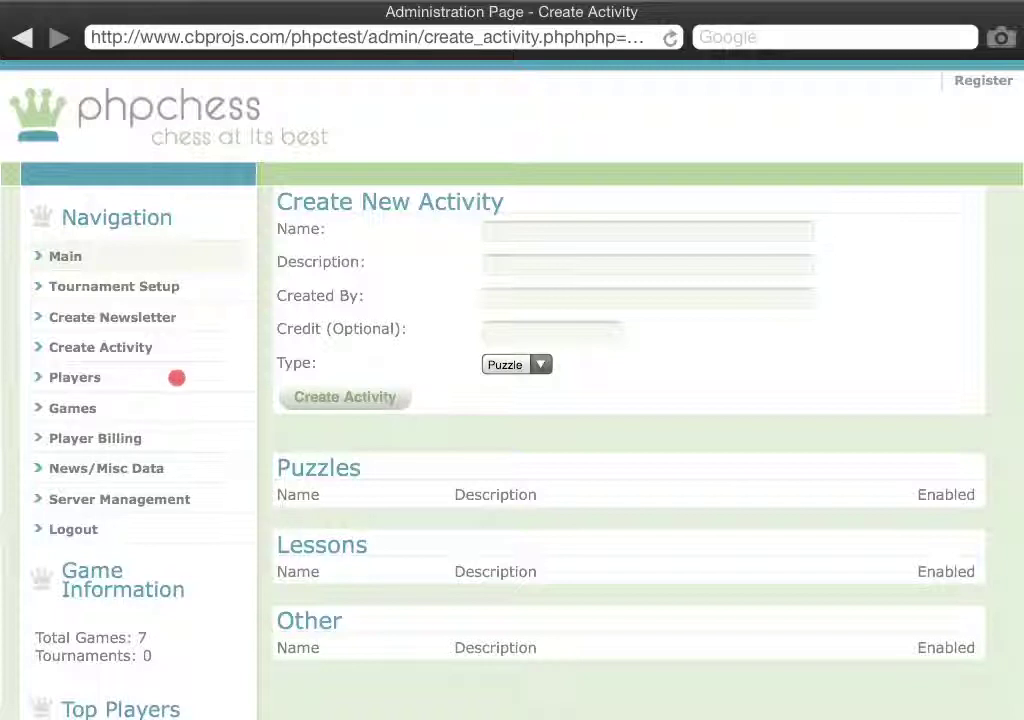
View the All Players list showing ANYONE, test1 and test2.
left_click(74, 376)
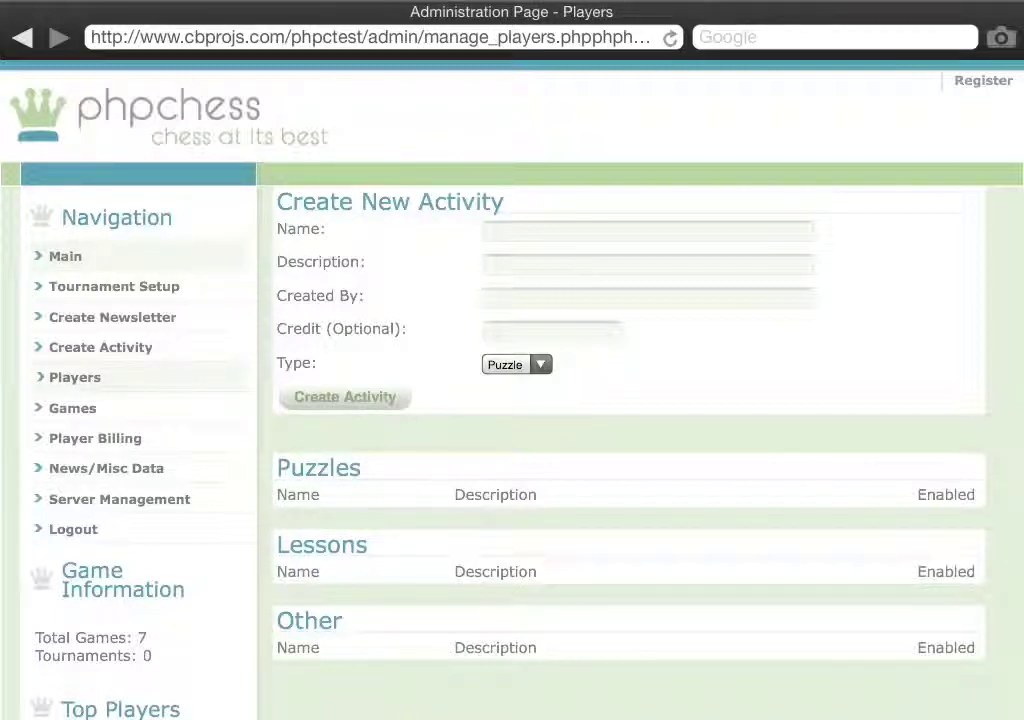
left_click(74, 376)
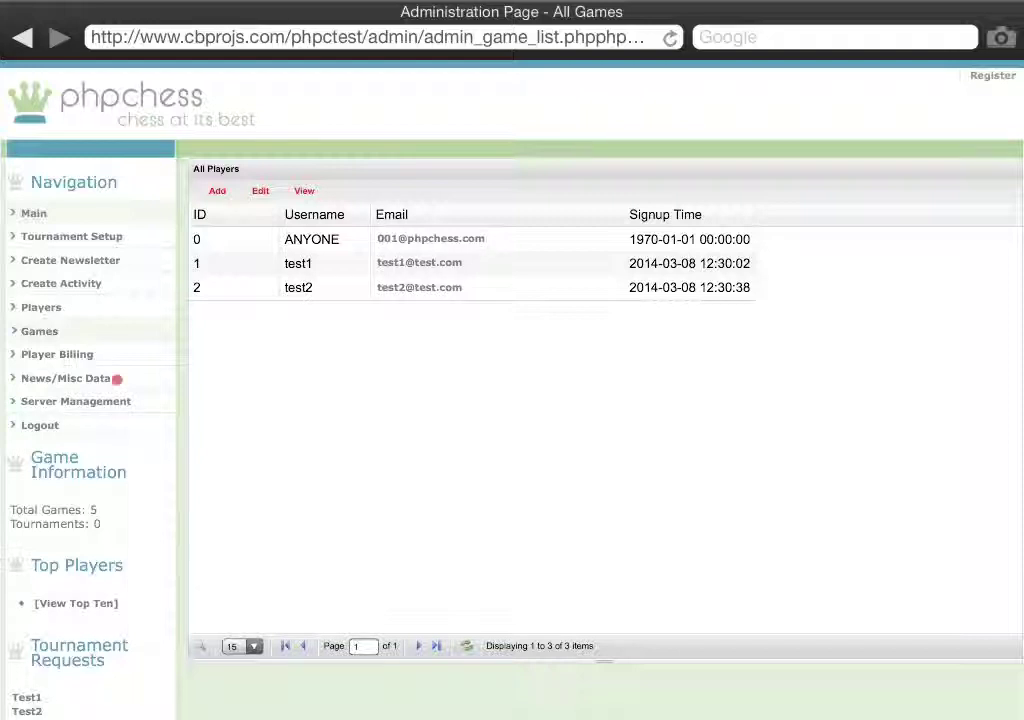
View the Front News item 'Command Center Installed', then return to News/Misc Data.
left_click(64, 378)
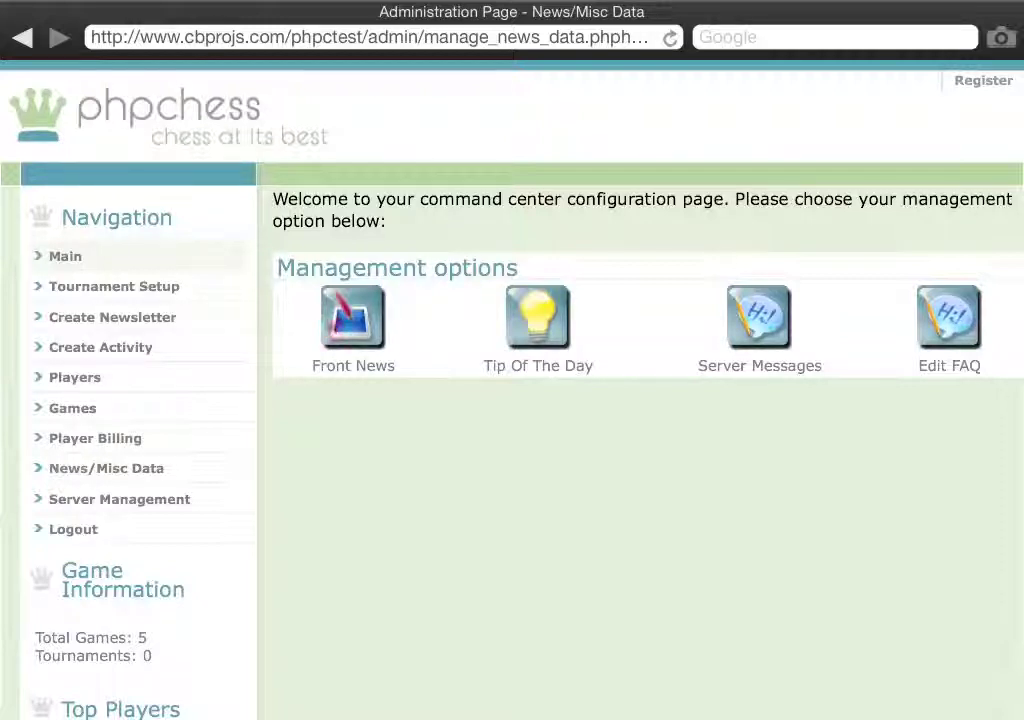
left_click(352, 318)
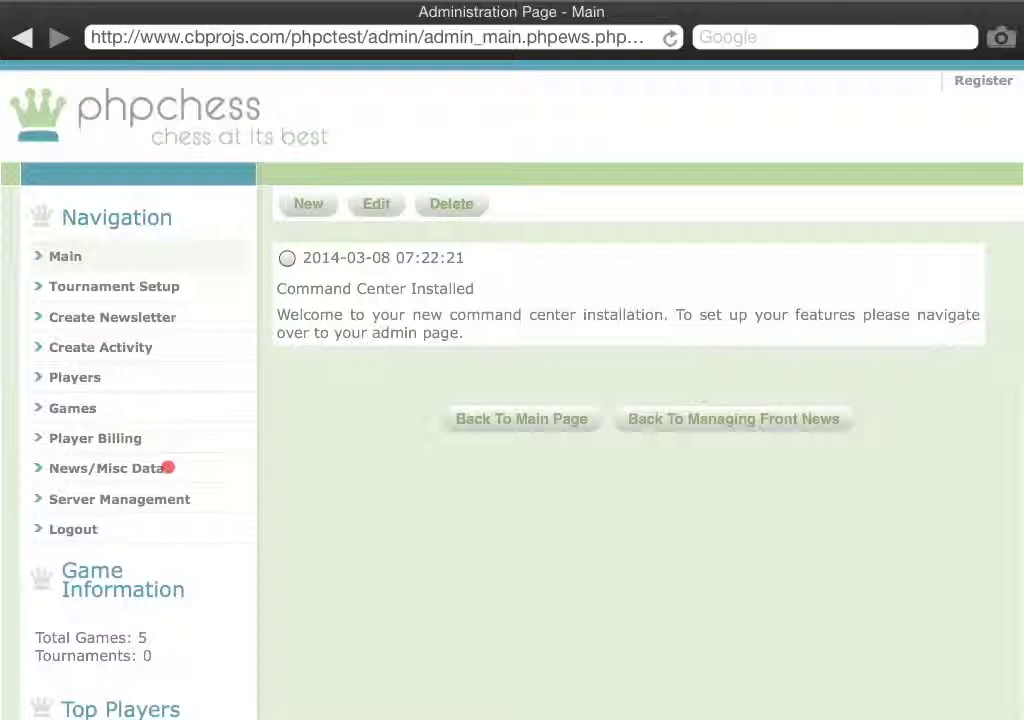
left_click(106, 468)
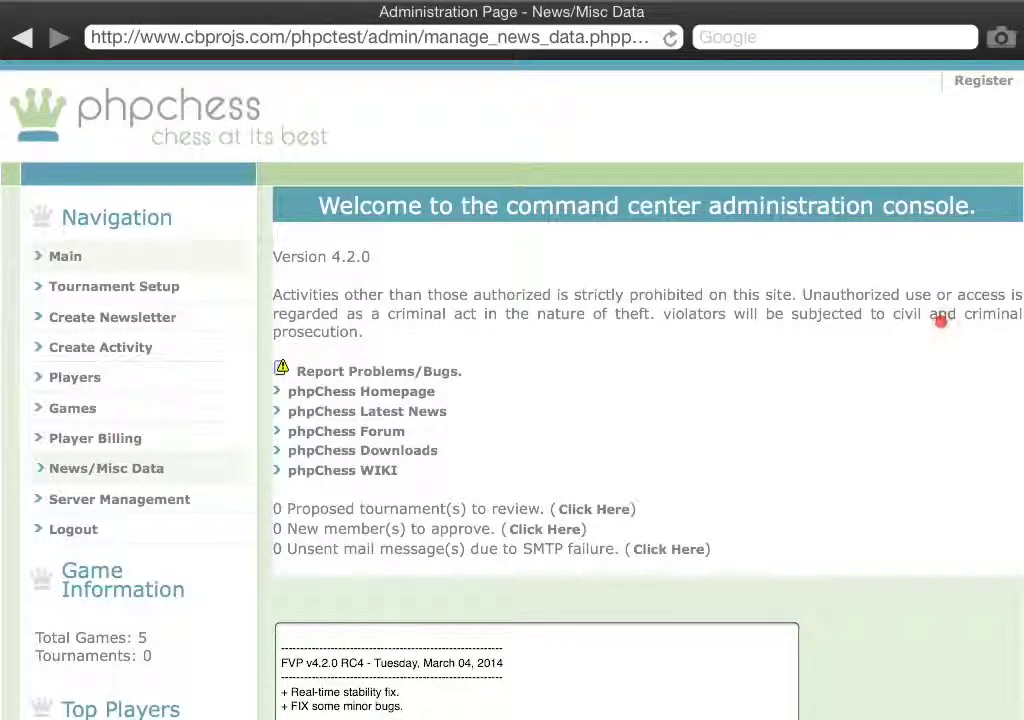
Browse the FAQ questions in the Edit FAQ editor without saving.
left_click(108, 468)
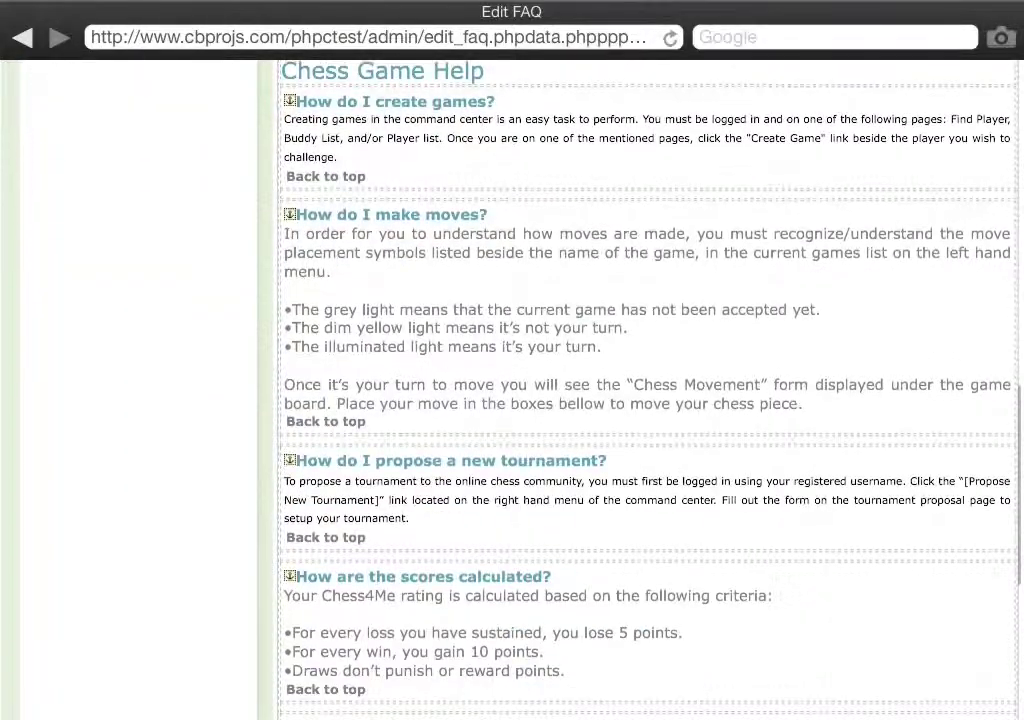
scroll("down", 3)
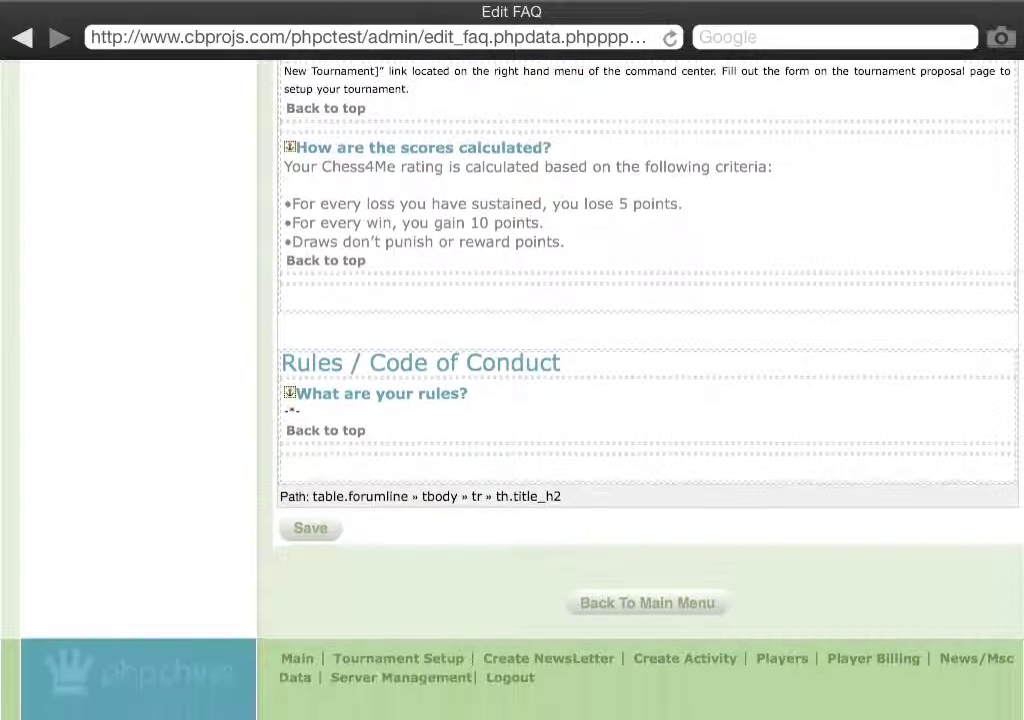
scroll("up", 3)
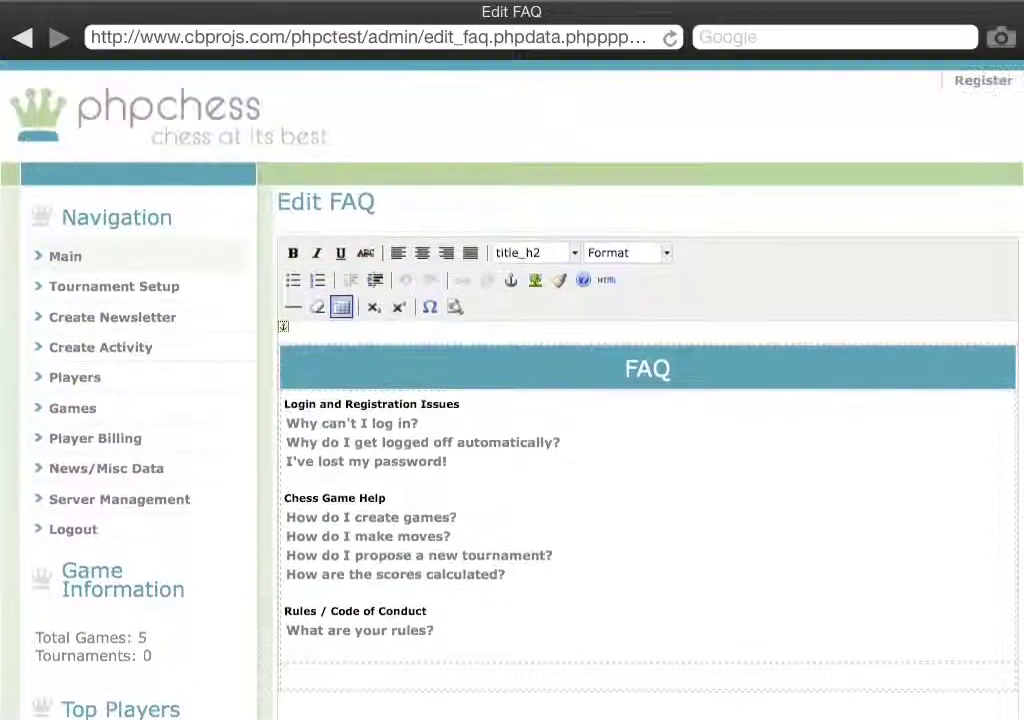
scroll("down", 3)
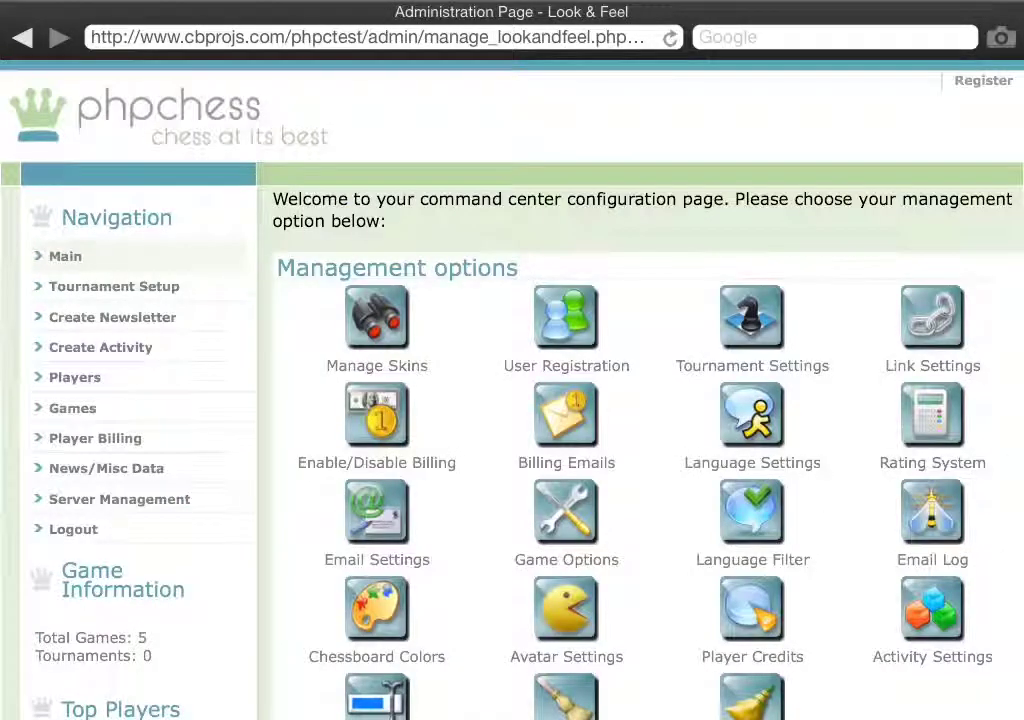
scroll("down", 3)
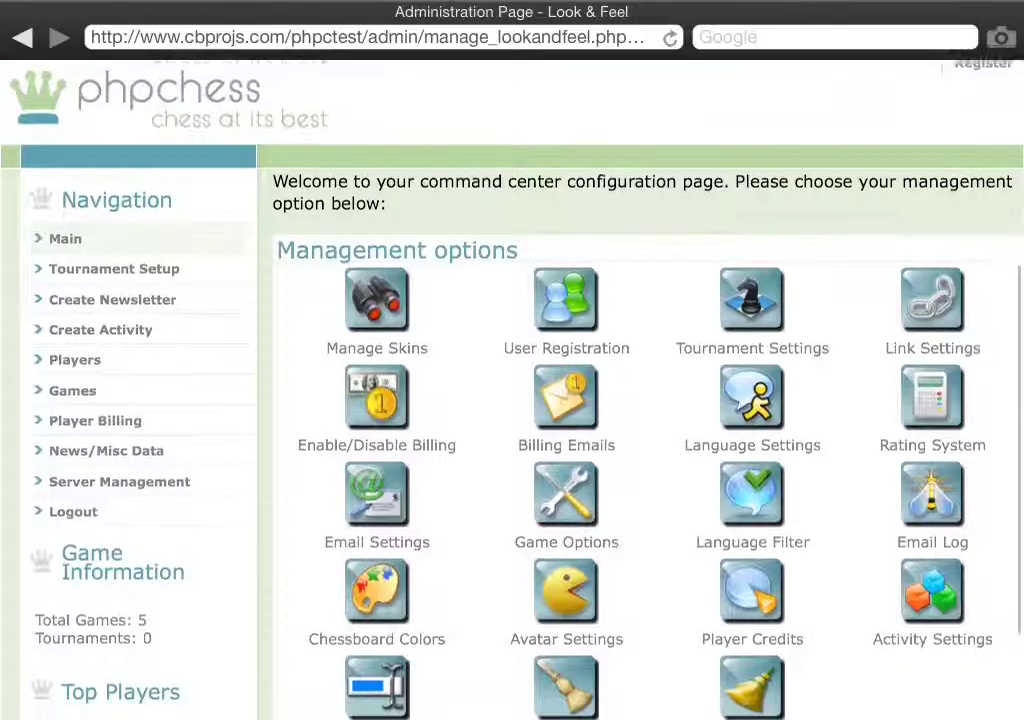
scroll("down", 3)
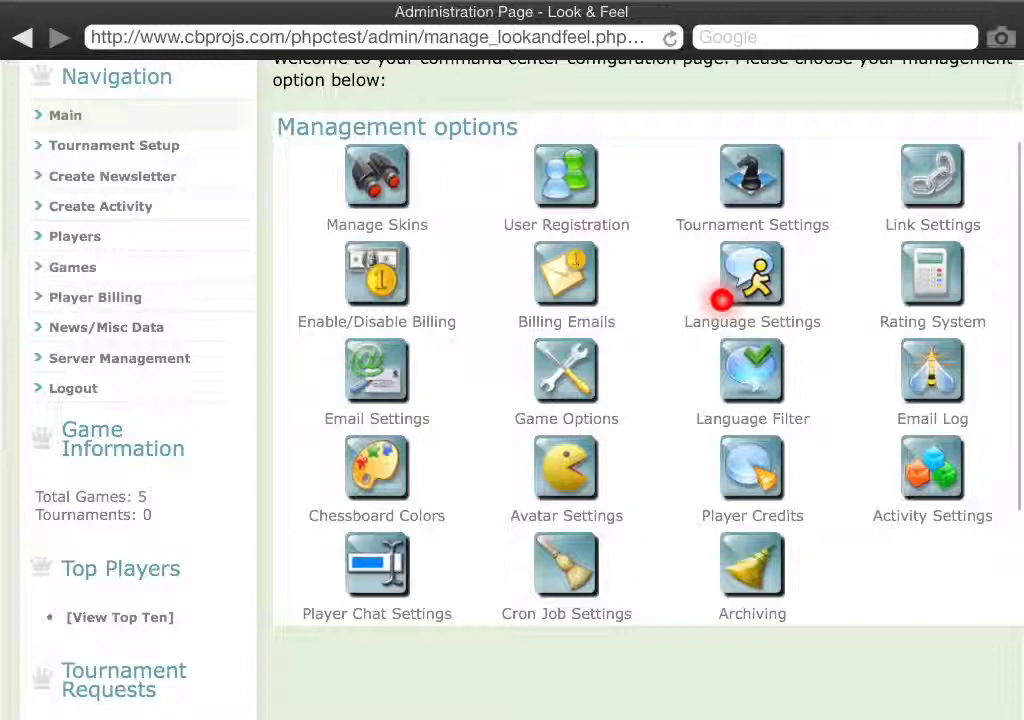
mouse_move(900, 250)
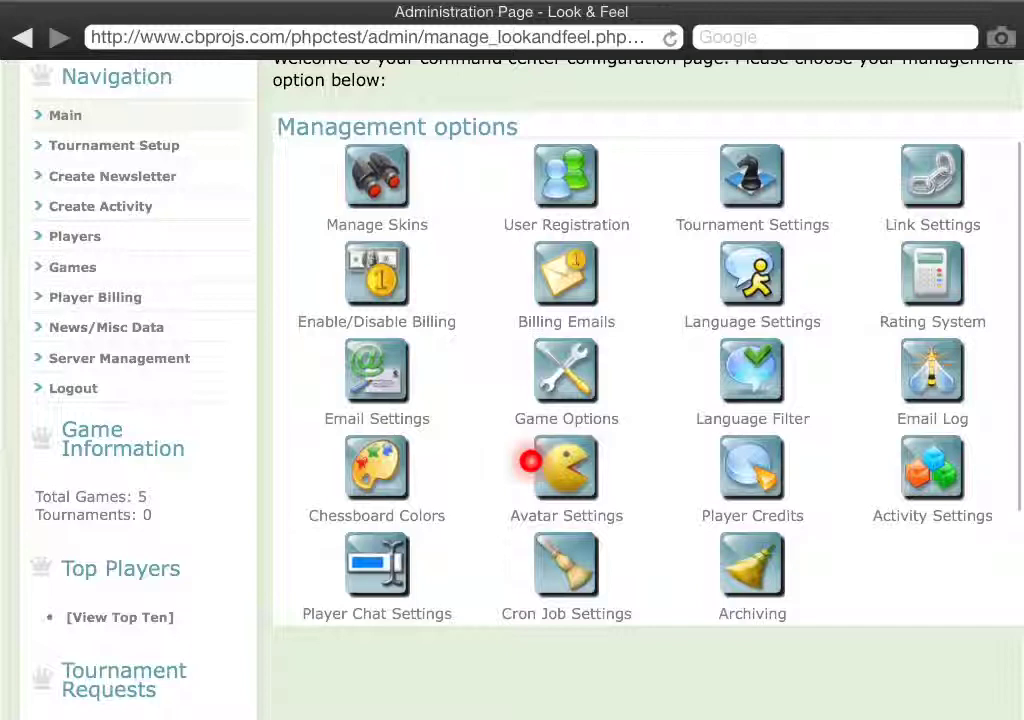
mouse_move(708, 566)
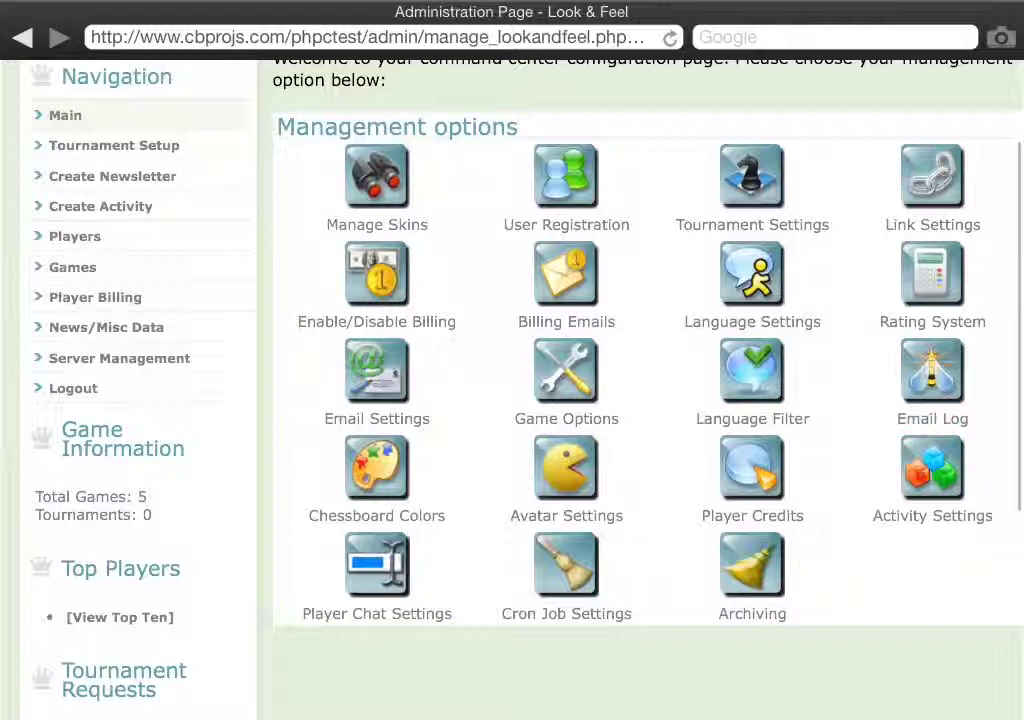
Review Activity Configuration (Activity Free: No, Default Credit 10) and return to the main page.
left_click(932, 468)
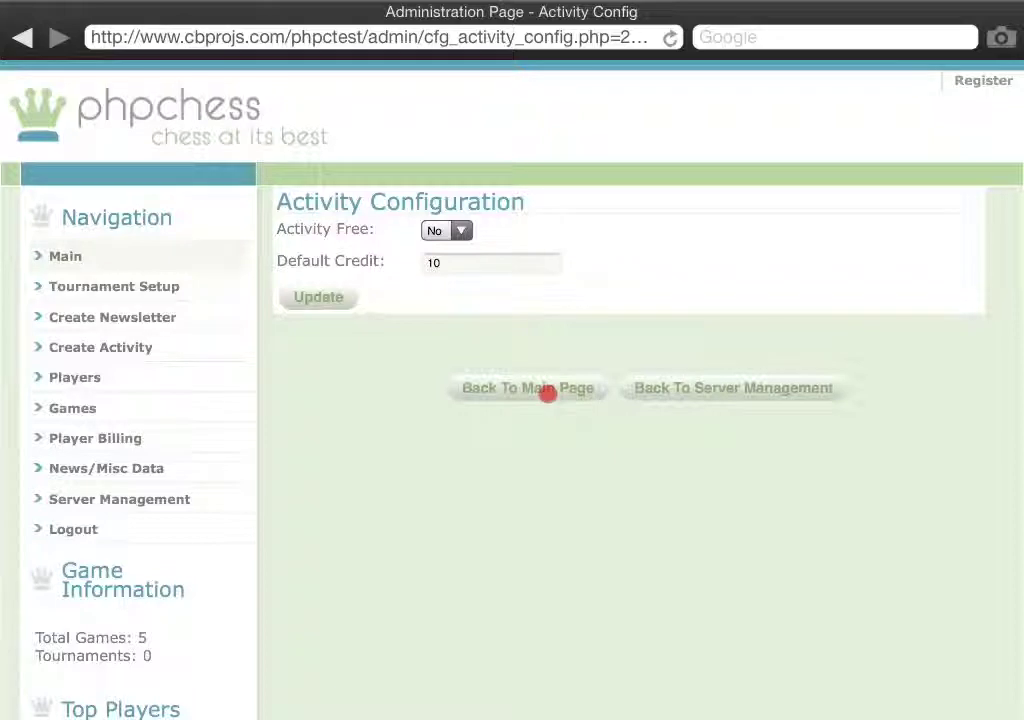
left_click(528, 388)
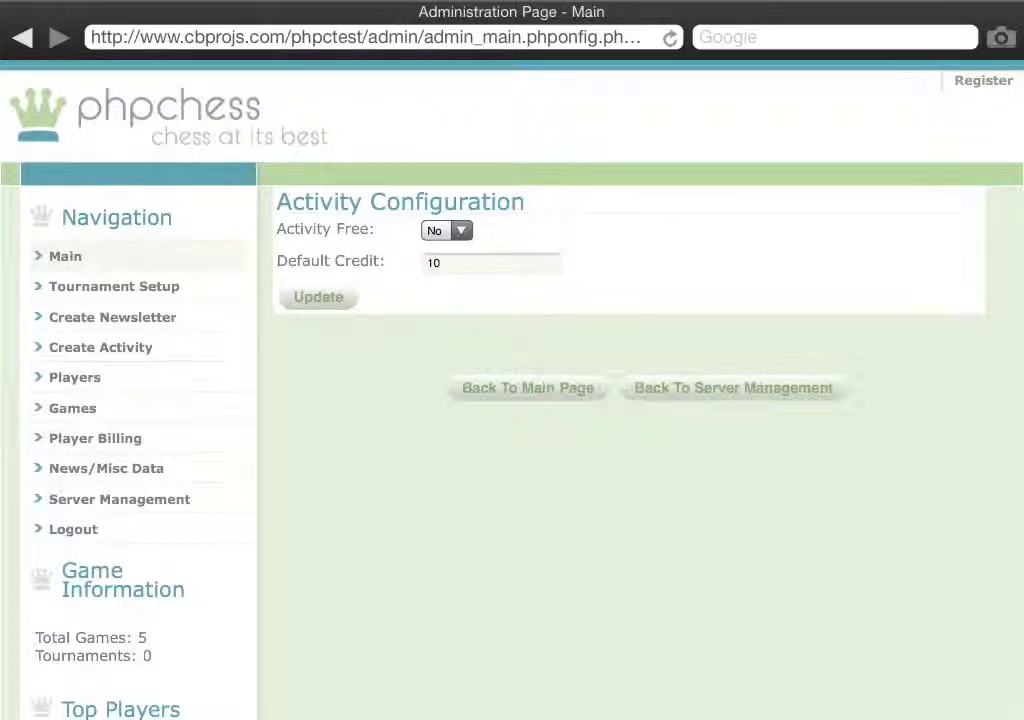